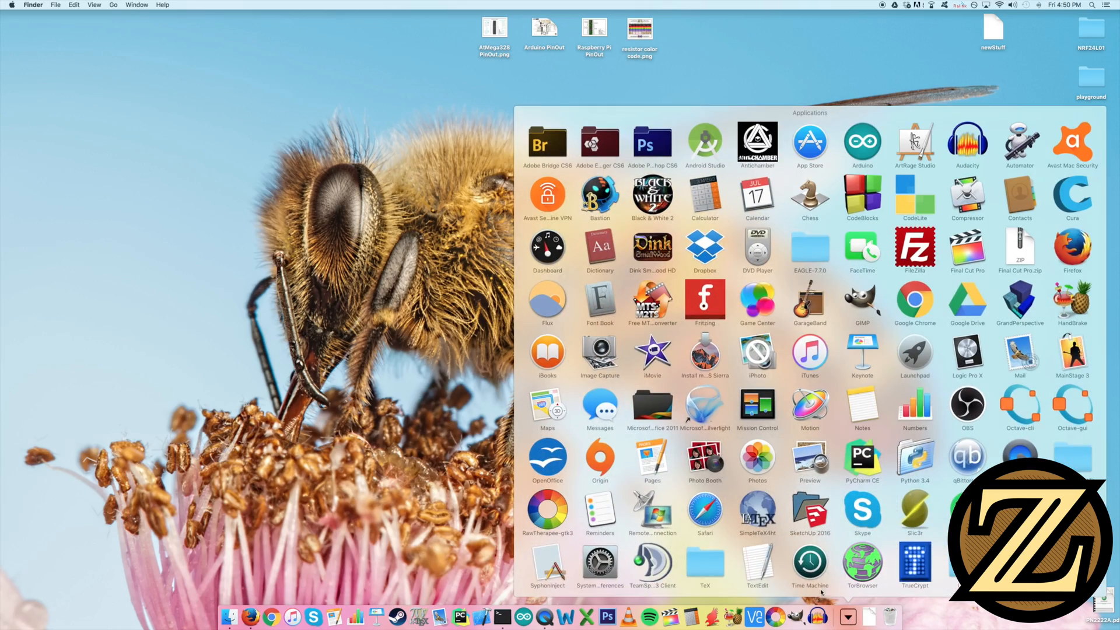
Step: Scroll the Applications folder in Finder to reach AirPort Utility
{"action": "scroll", "scroll_direction": "down", "scroll_amount": 3}
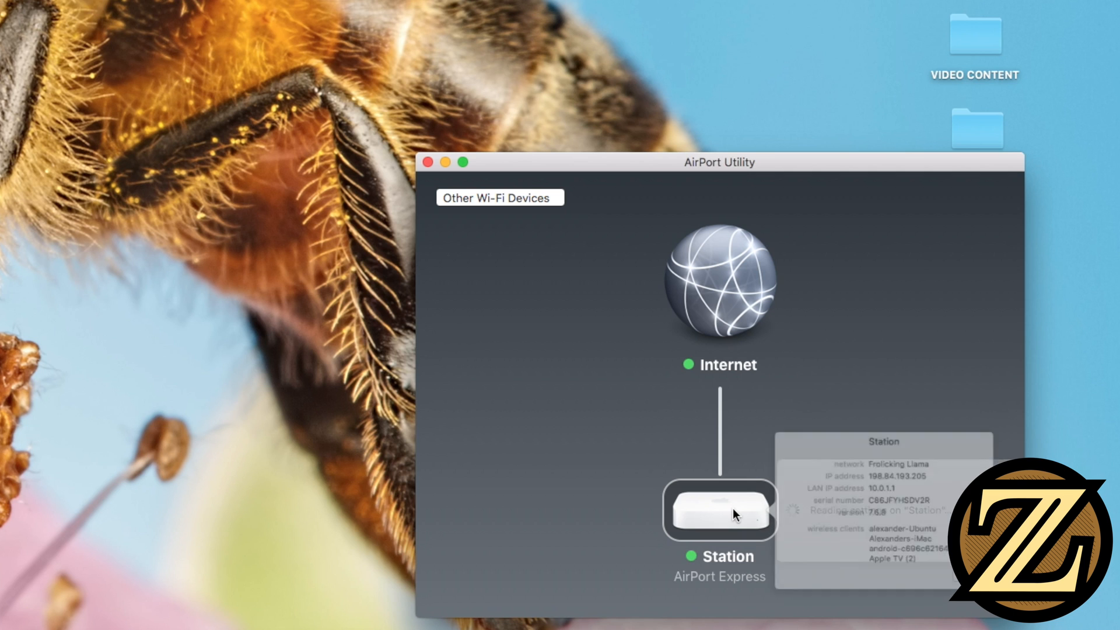
Step: Open the Station's settings on the Network tab and add a new DHCP reservation
{"action": "double_click", "coordinate": [718, 511]}
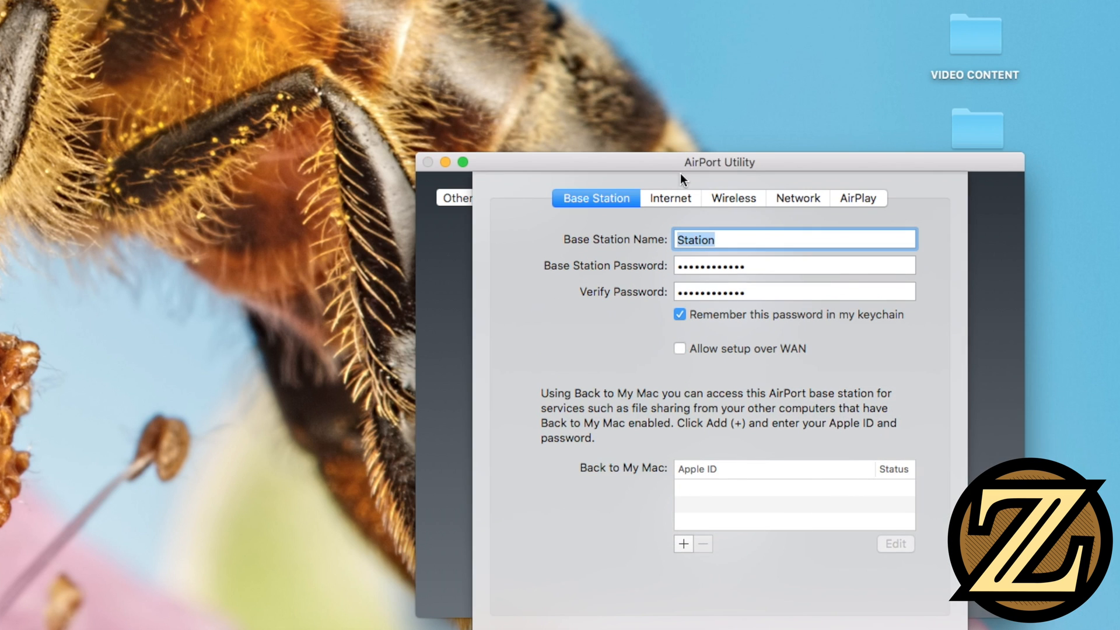
{"action": "left_click", "coordinate": [797, 197]}
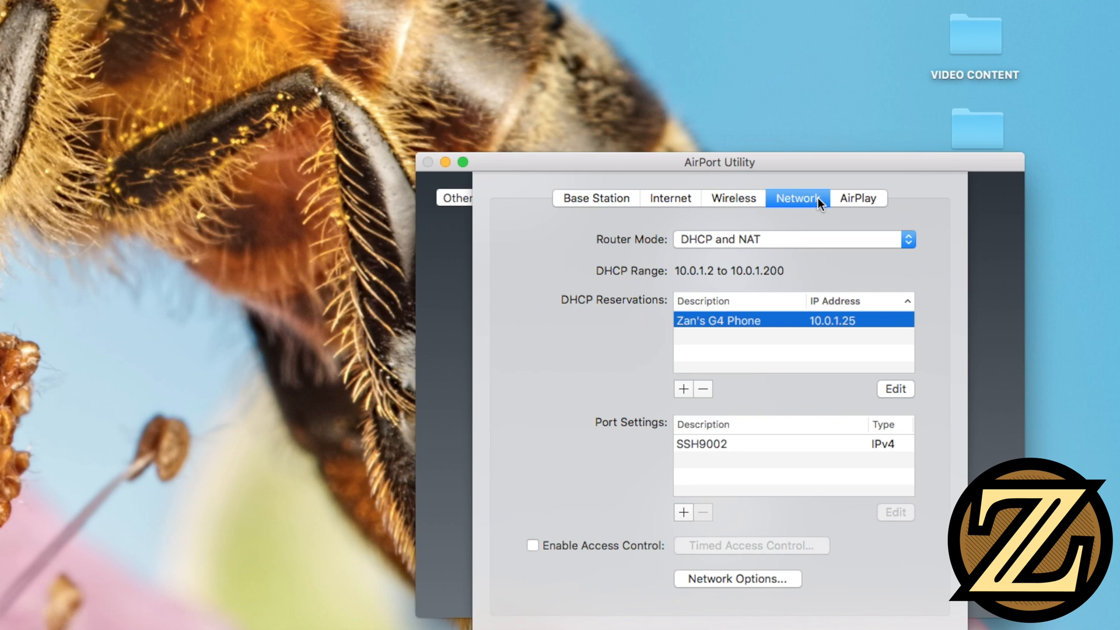
{"action": "mouse_move", "coordinate": [690, 375]}
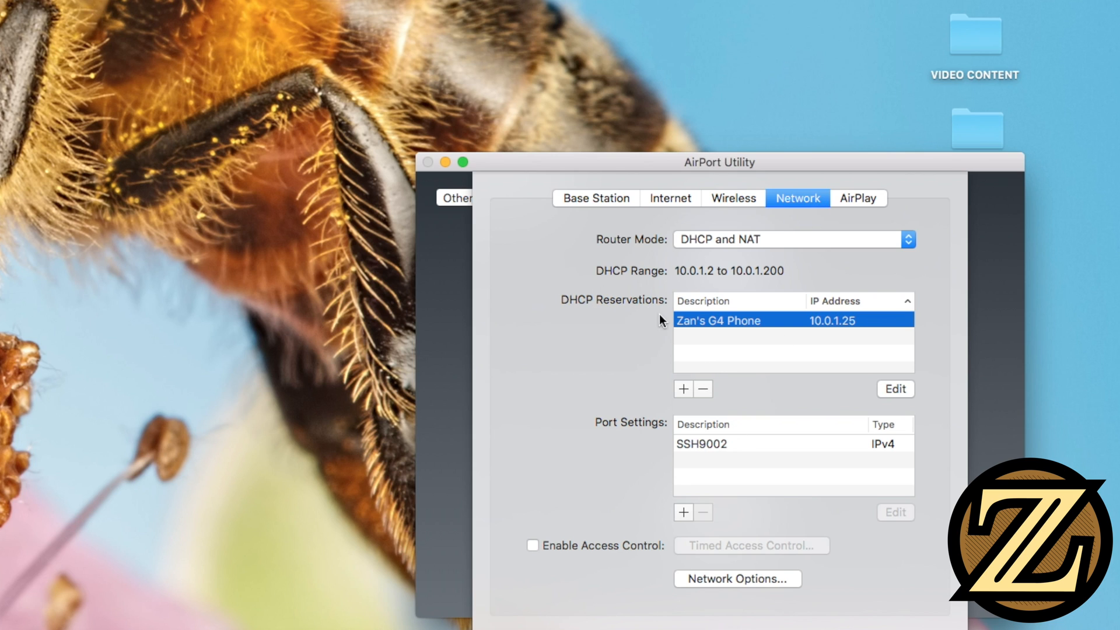
{"action": "left_click", "coordinate": [682, 389]}
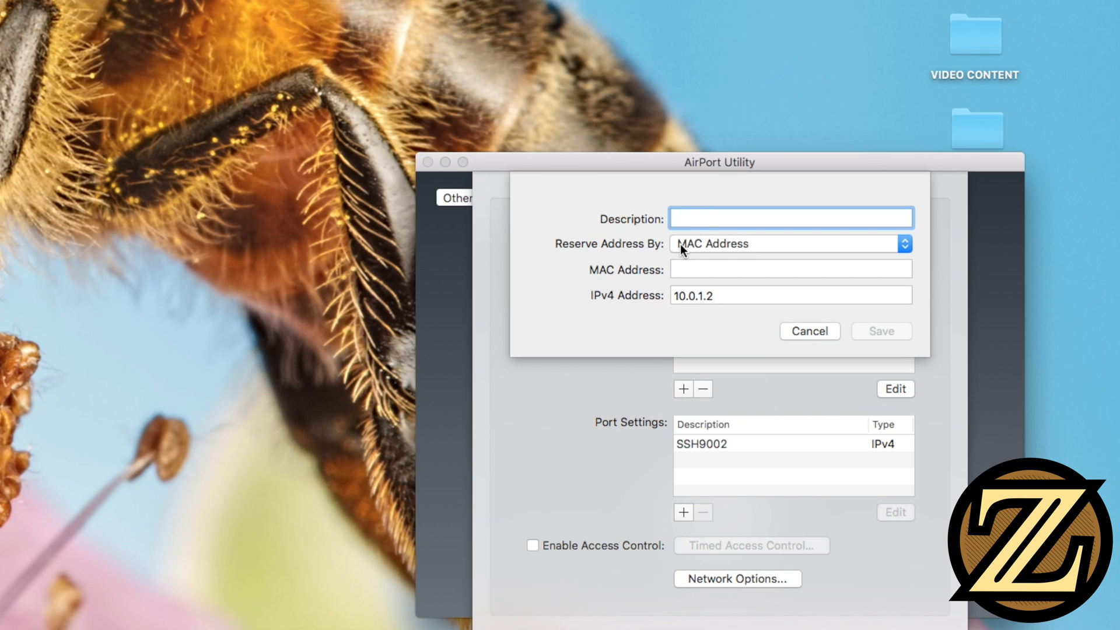